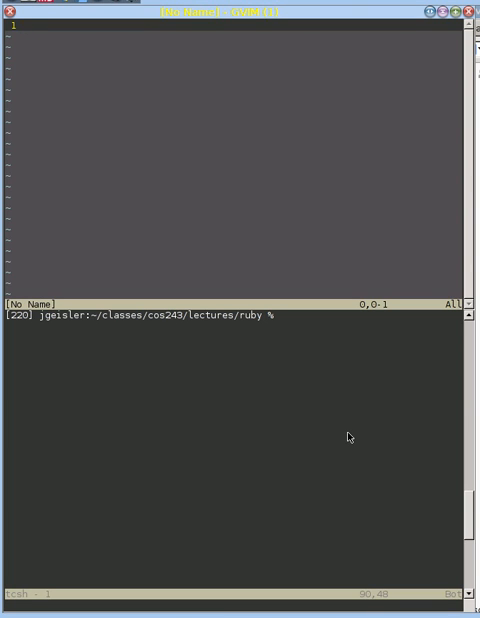
pyautogui.press('i')
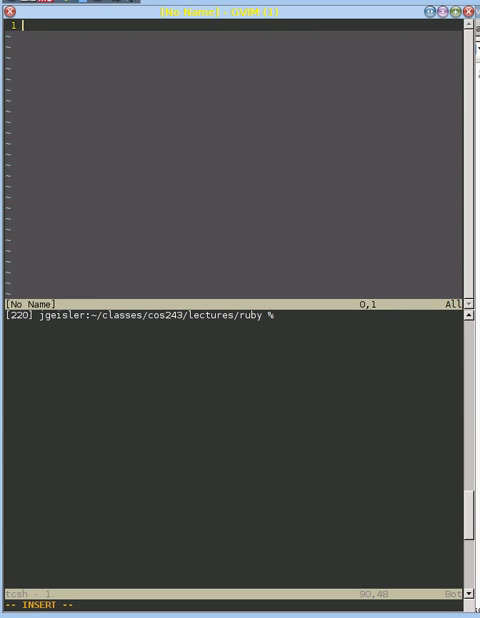
pyautogui.write('#!/usr/')
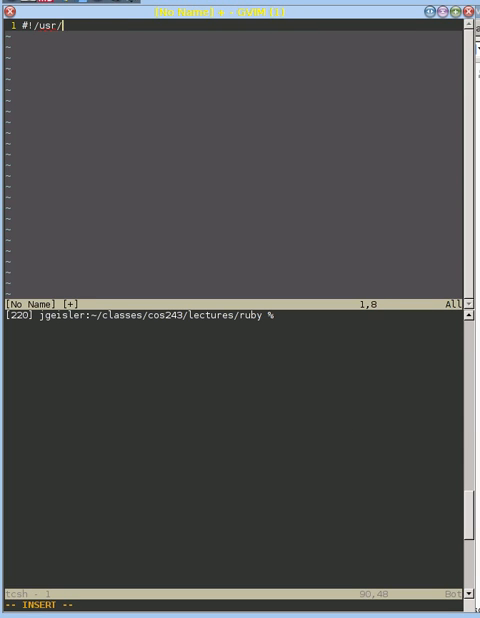
pyautogui.write('bin/ruby')
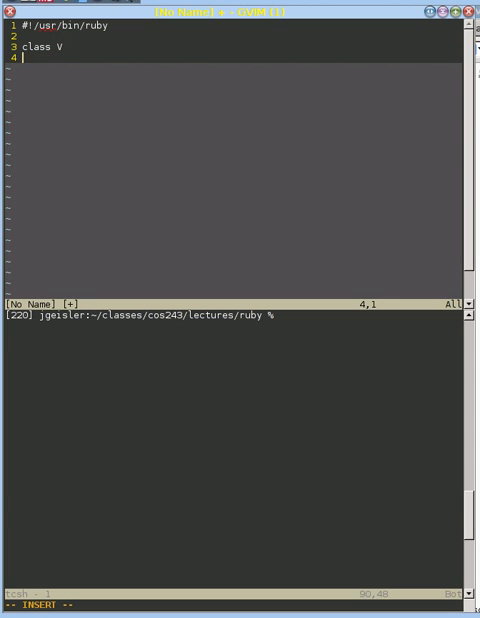
pyautogui.write('~~~')
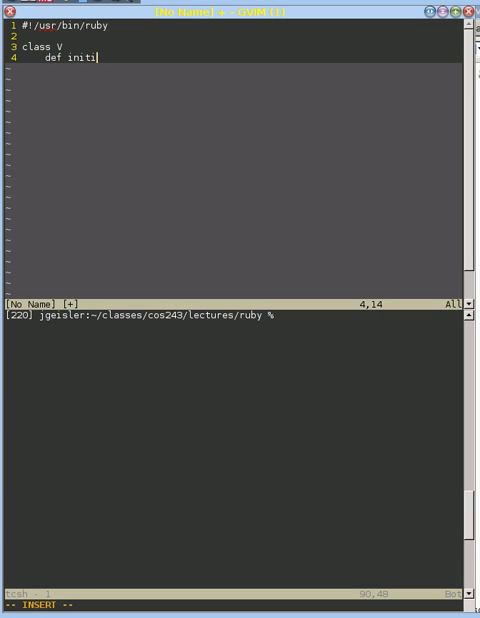
pyautogui.write('alize')
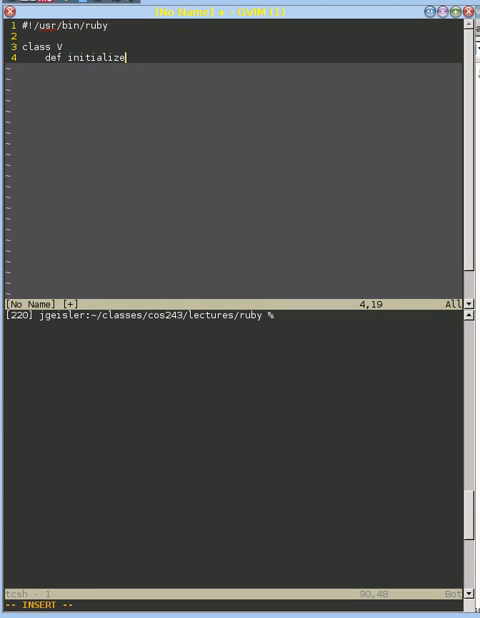
pyautogui.write('(value)')
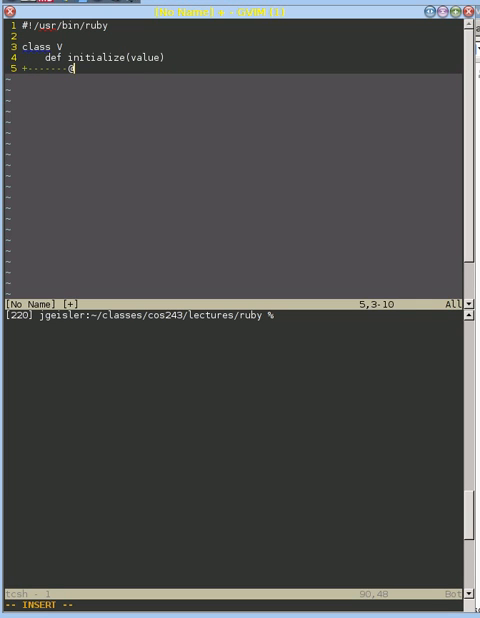
pyautogui.write('variable = value')
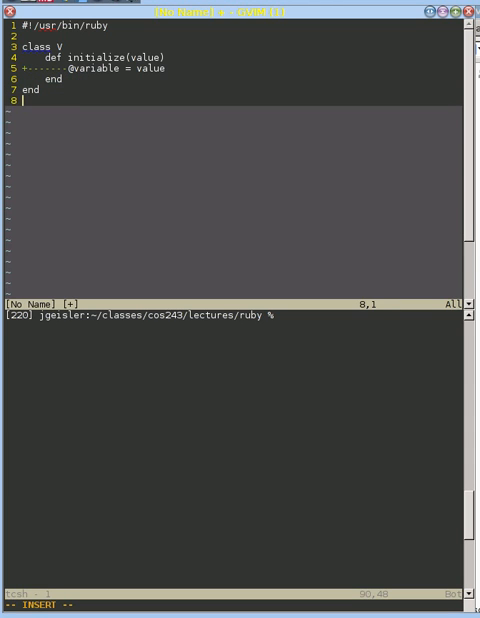
pyautogui.write('v =~')
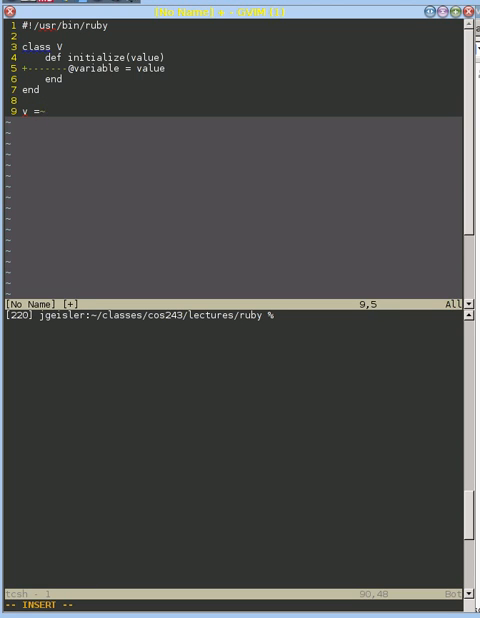
pyautogui.write('V.new(*')
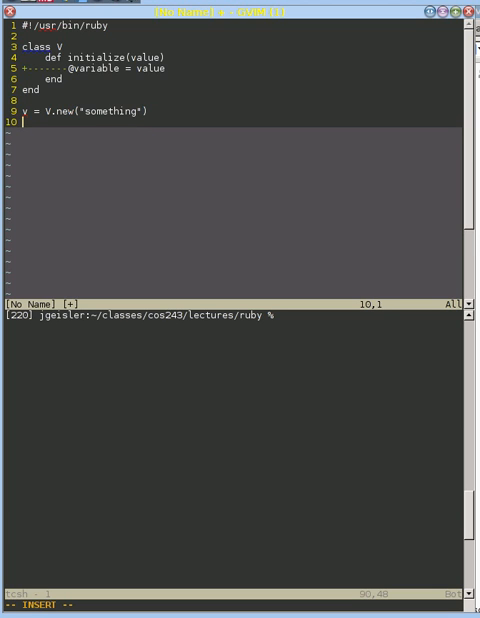
pyautogui.write('v.@')
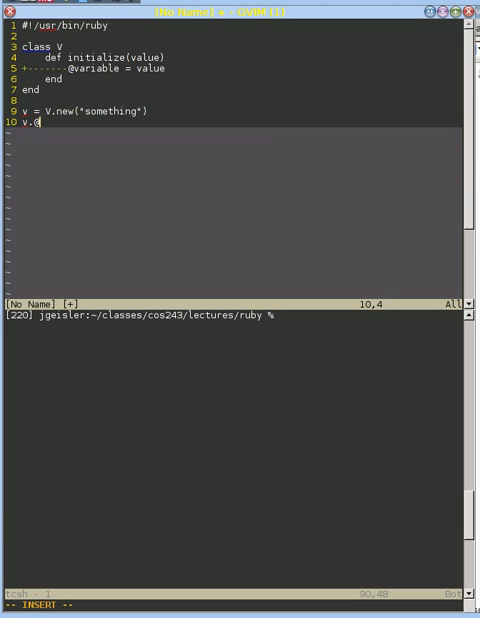
pyautogui.write('variable')
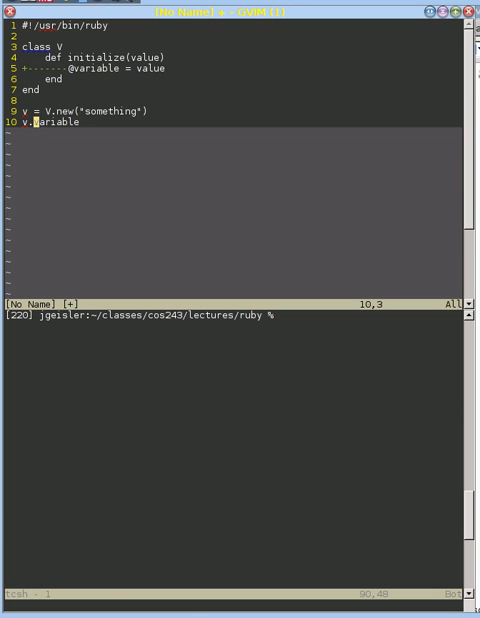
pyautogui.write('@')
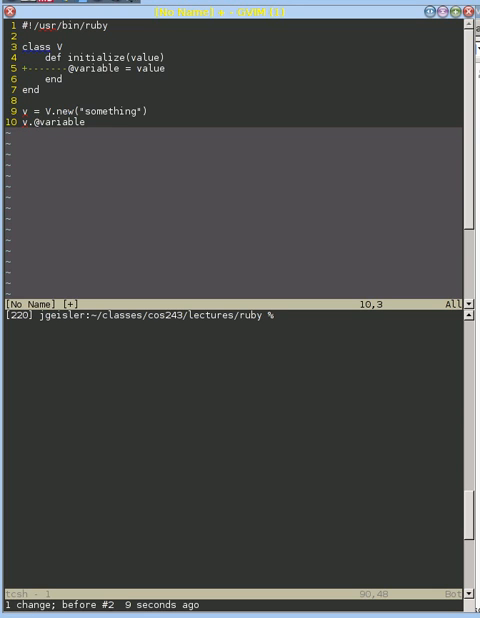
pyautogui.press('dd')
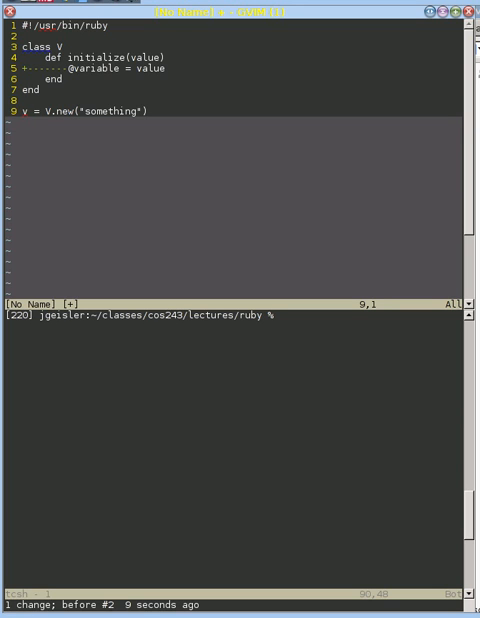
pyautogui.write(':w getter-setter.rb')
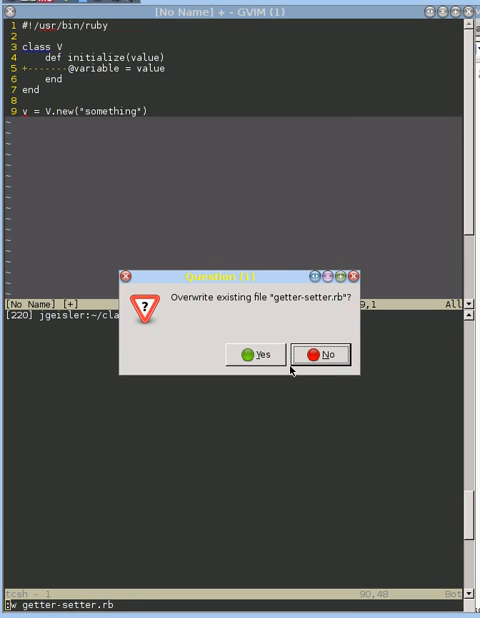
pyautogui.click(254, 356)
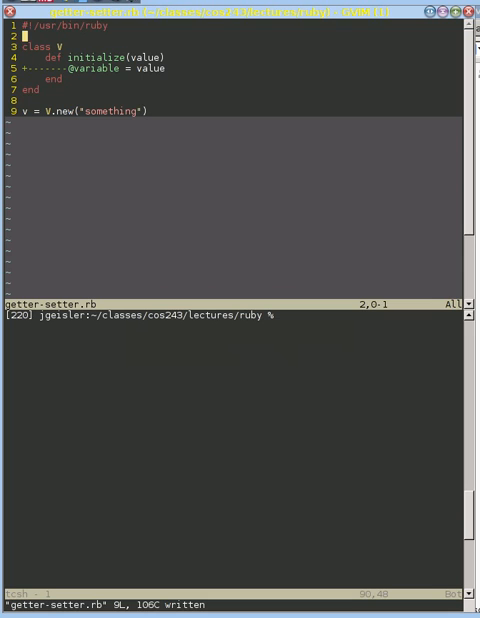
pyautogui.write('e')
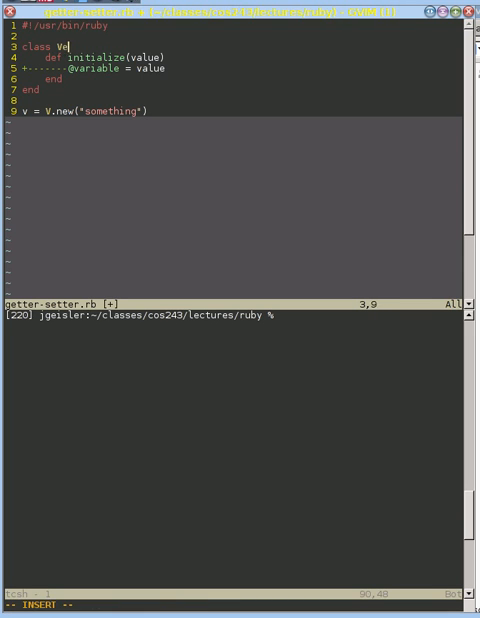
pyautogui.write('rbose')
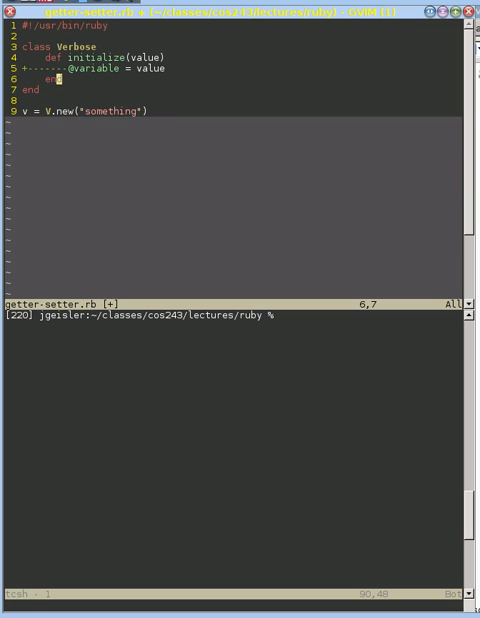
pyautogui.write('def')
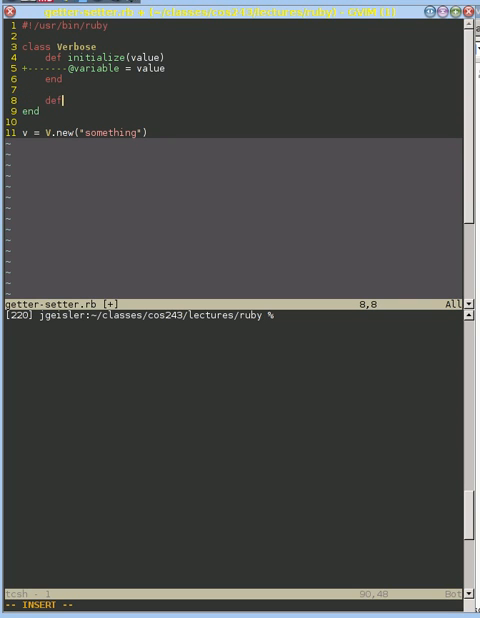
pyautogui.write('variable')
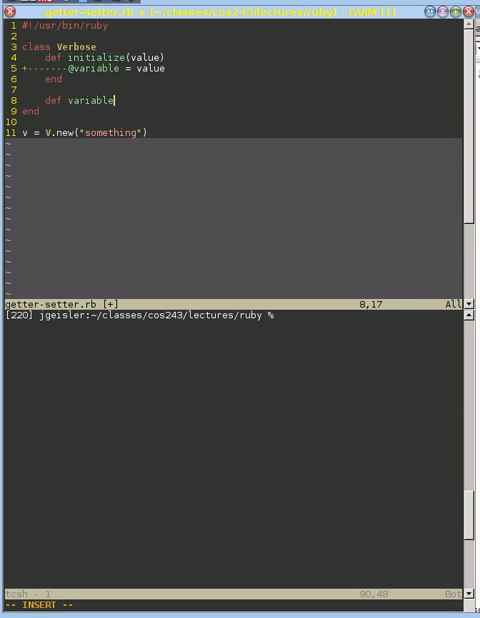
pyautogui.write('@variable')
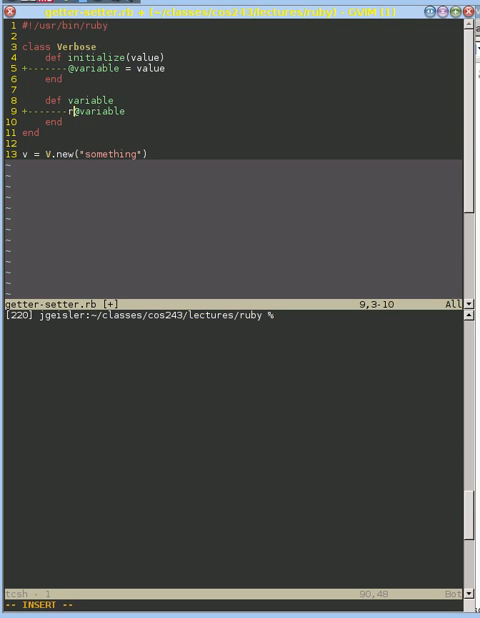
pyautogui.write('return')
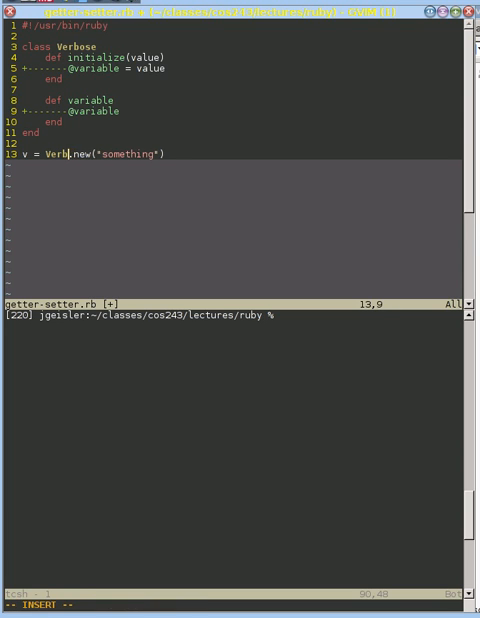
# Add a puts v.variable line after the Verbose.new("something") instantiation.
pyautogui.write('v.')
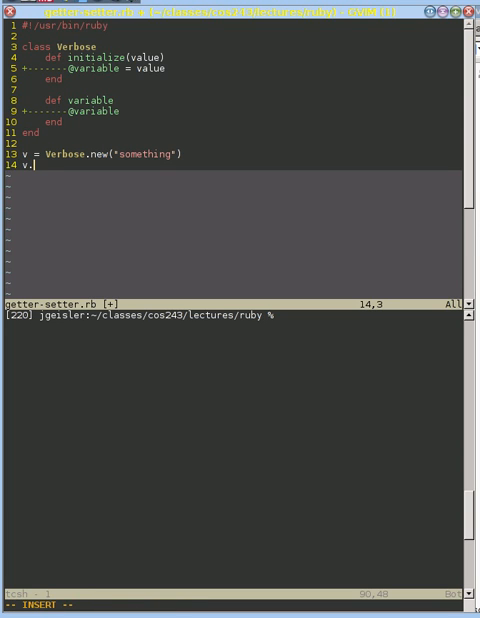
pyautogui.write('variable')
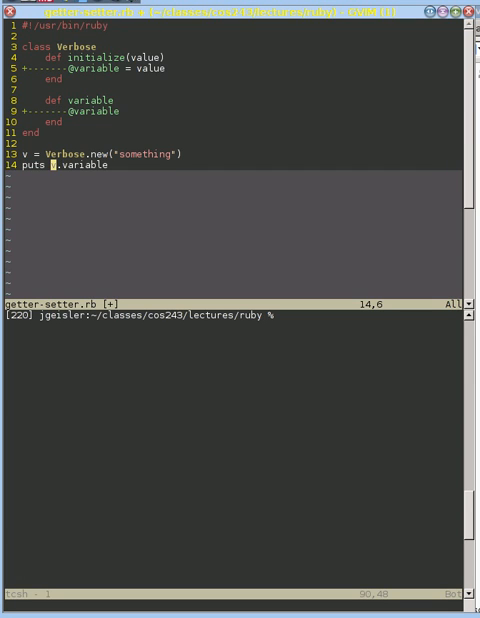
pyautogui.moveTo(209, 373)
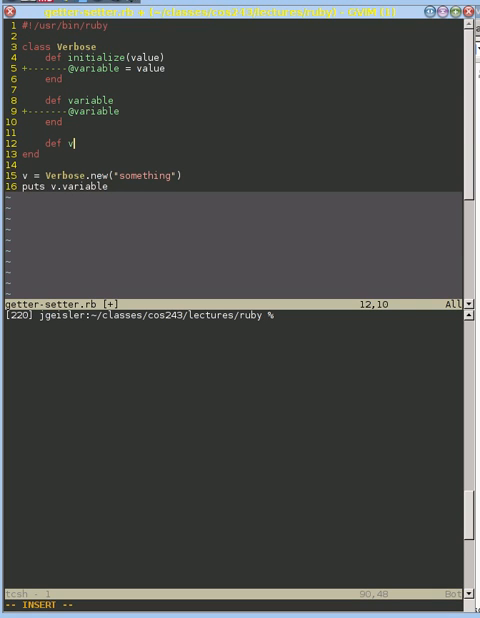
pyautogui.write('ariable')
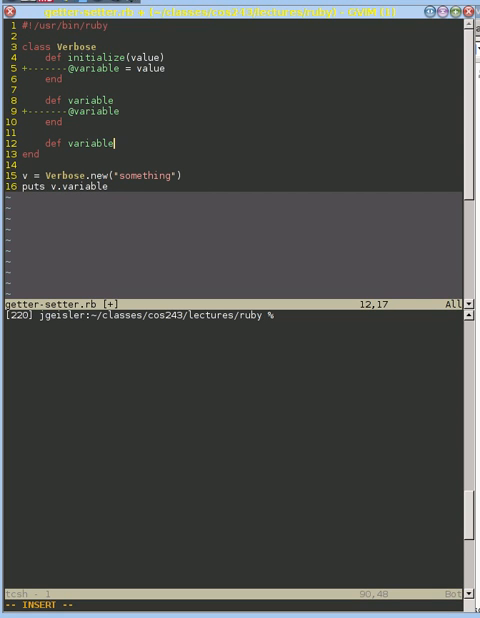
pyautogui.write('=')
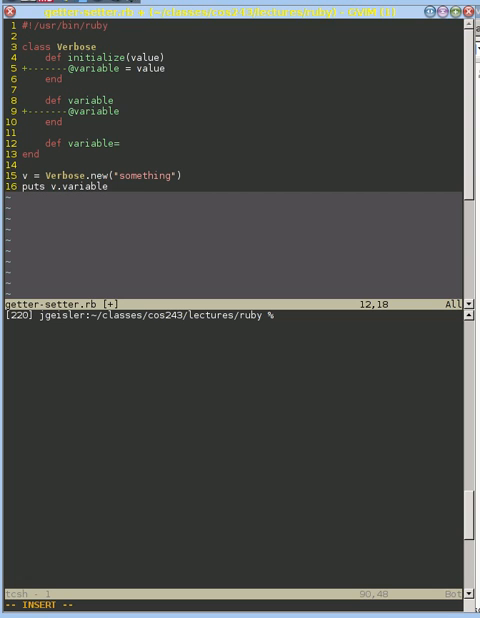
pyautogui.write('(')
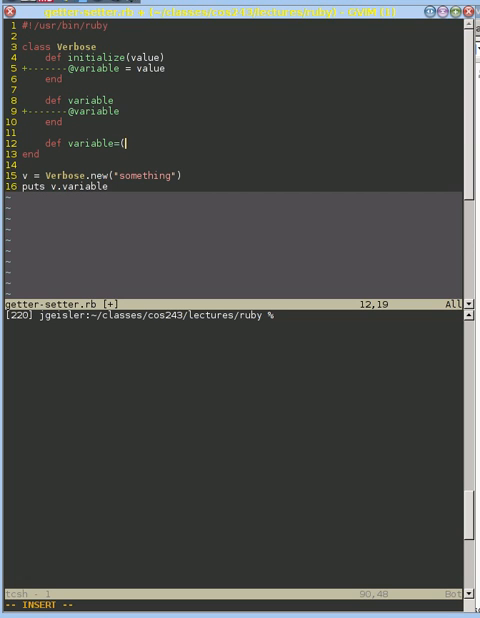
pyautogui.write('new_value')
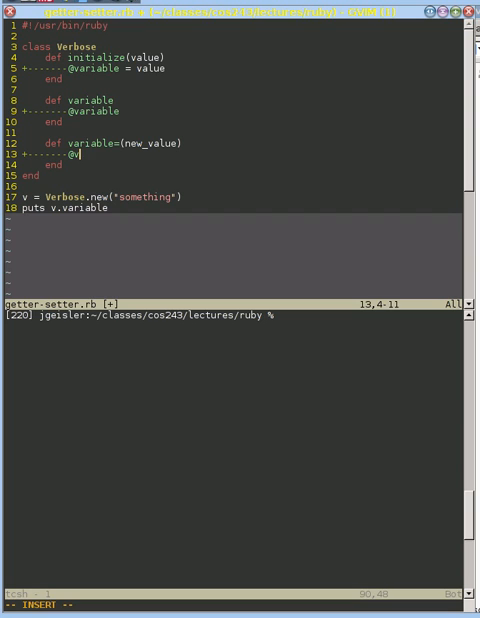
pyautogui.write('ariable = new')
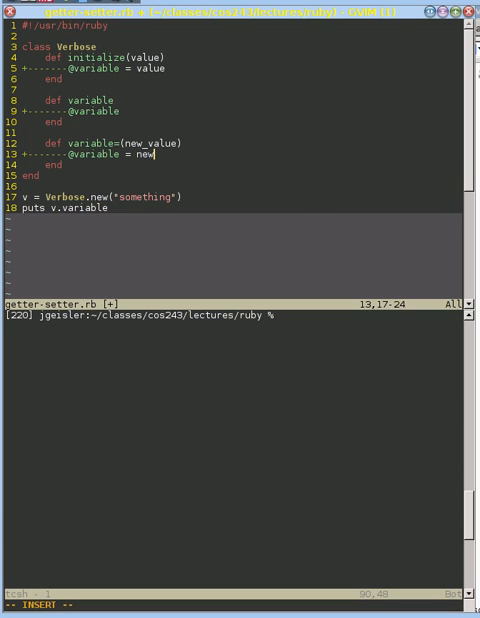
pyautogui.write('_value')
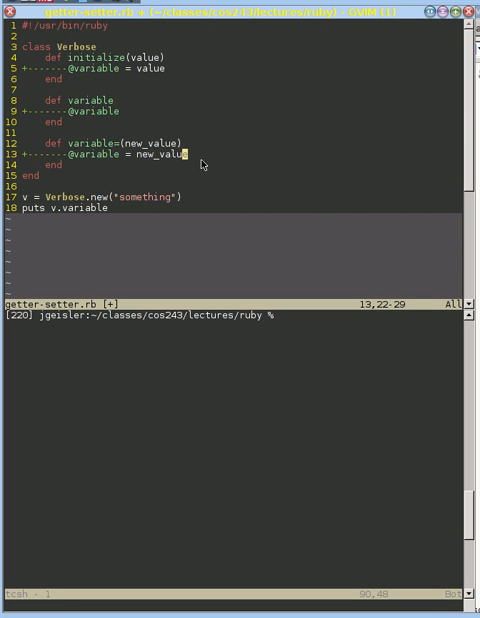
pyautogui.moveTo(102, 142)
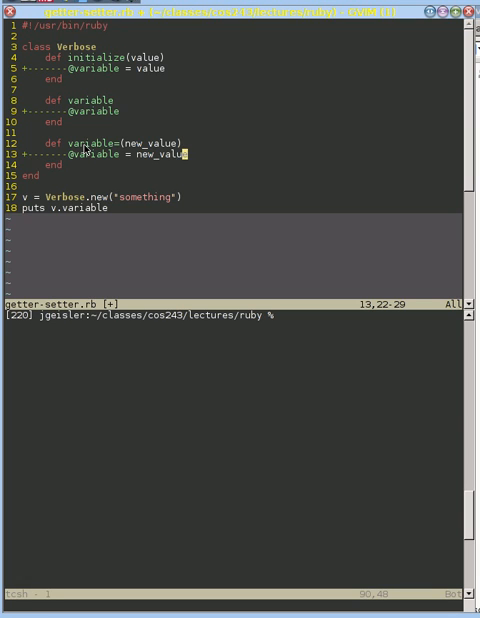
pyautogui.moveTo(85, 152)
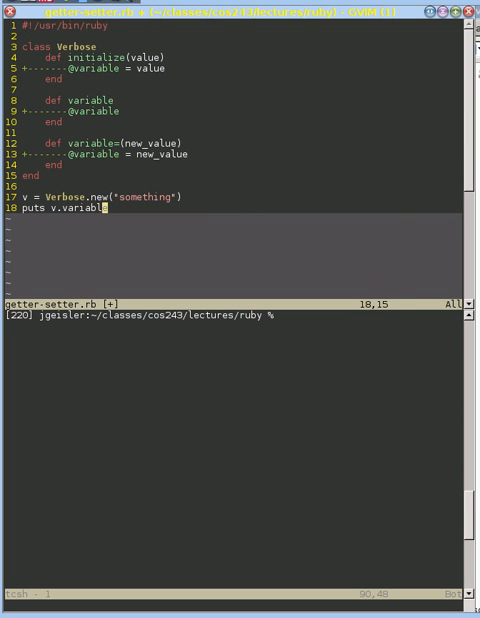
# Append v.variable = 7 and a second puts v.variable to the script.
pyautogui.write('v.')
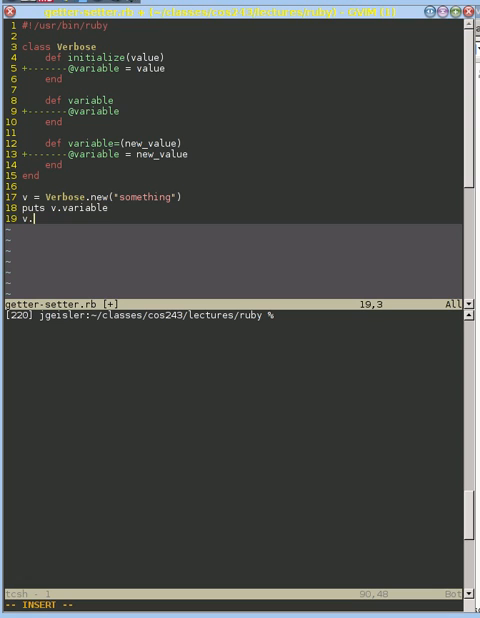
pyautogui.write('variable')
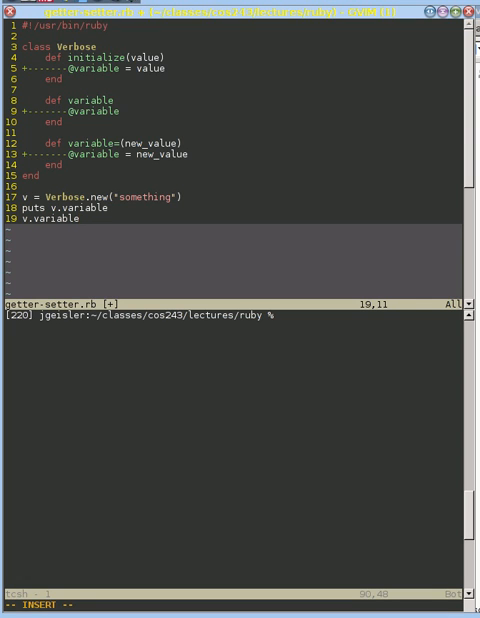
pyautogui.write('=')
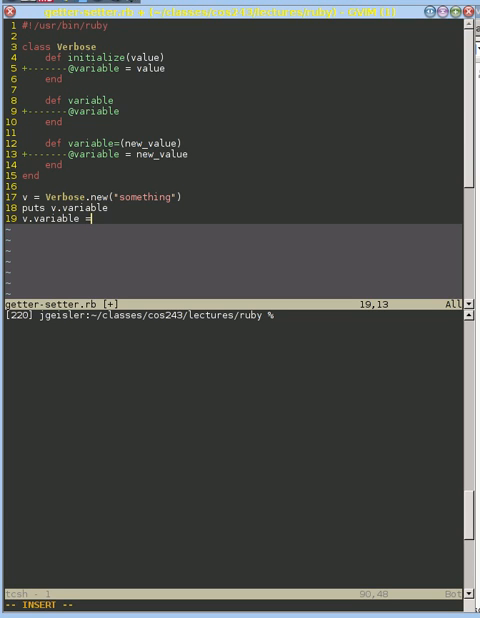
pyautogui.write('~')
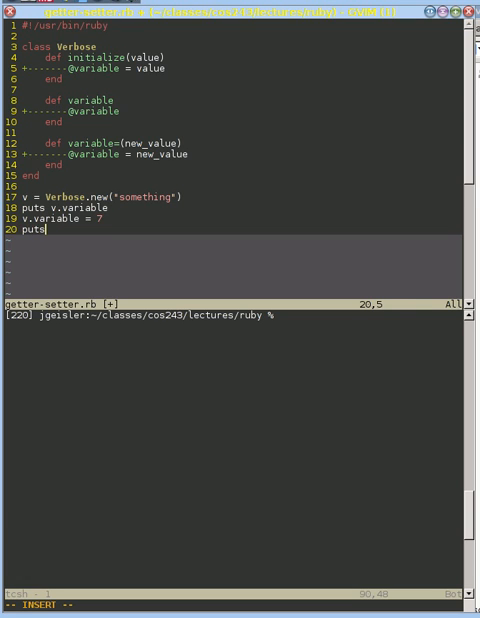
pyautogui.write('v.variable')
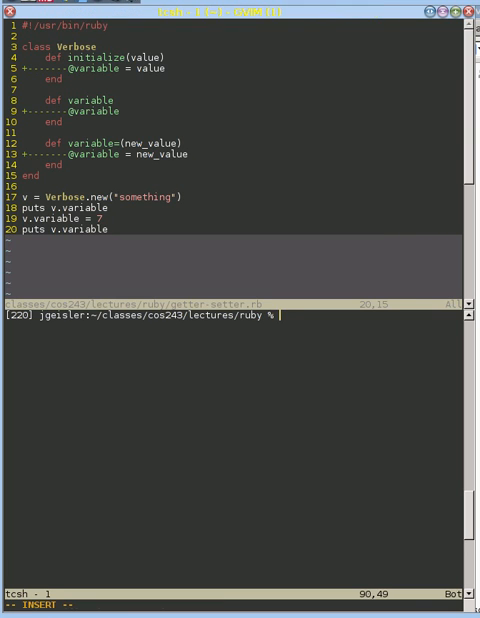
# Make getter-setter.rb executable with chmod +x and run it, printing something and 7.
pyautogui.write('chmod +x')
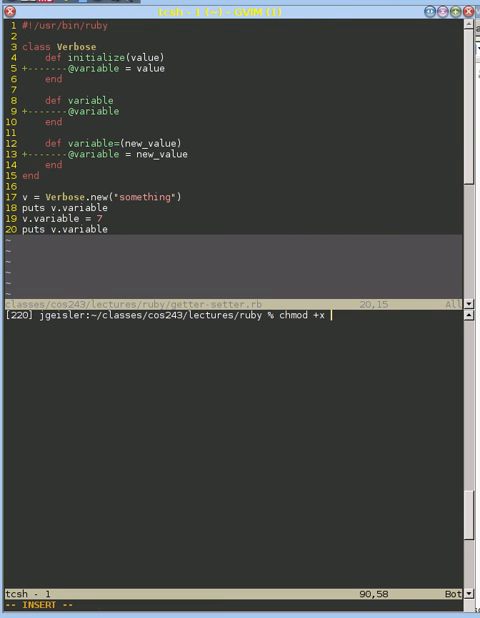
pyautogui.write('./getter-setter.rb')
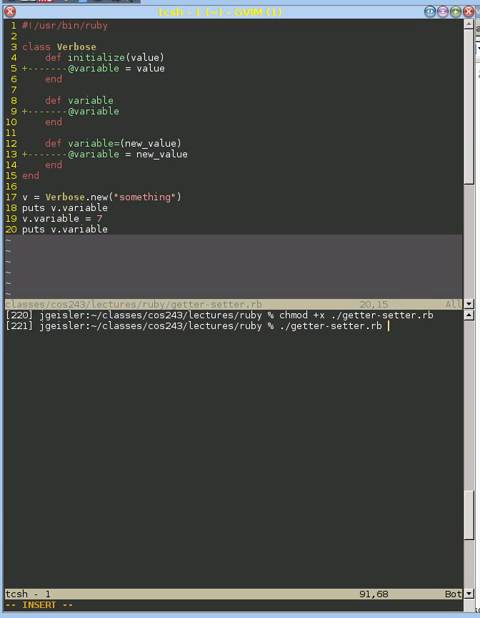
pyautogui.press('Return')
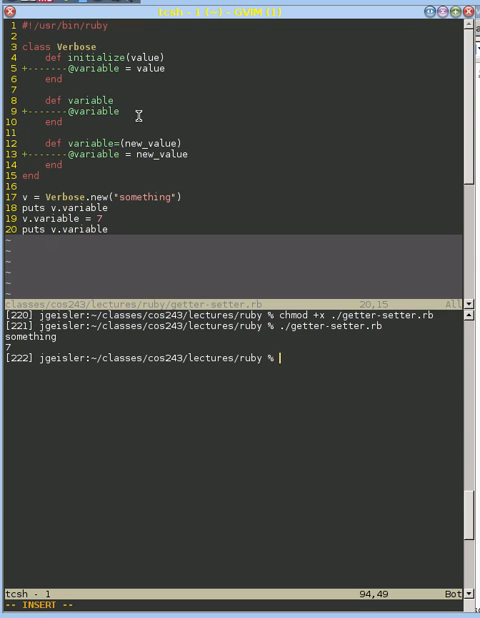
pyautogui.moveTo(98, 120)
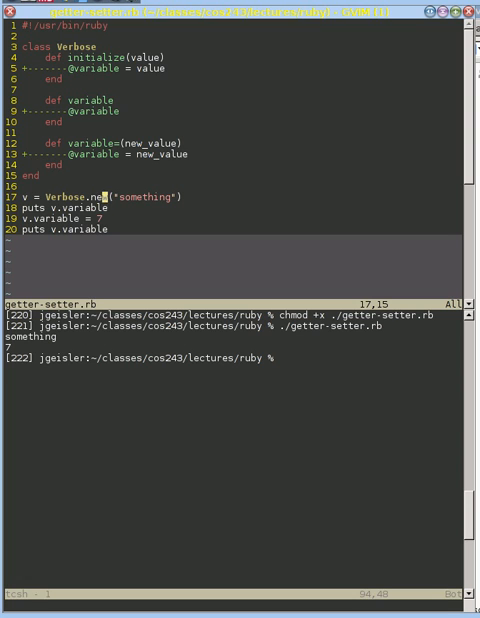
pyautogui.write('class Succi')
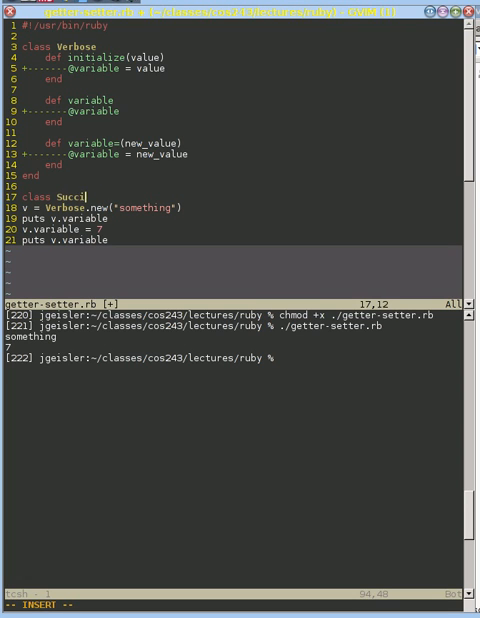
pyautogui.write('nct')
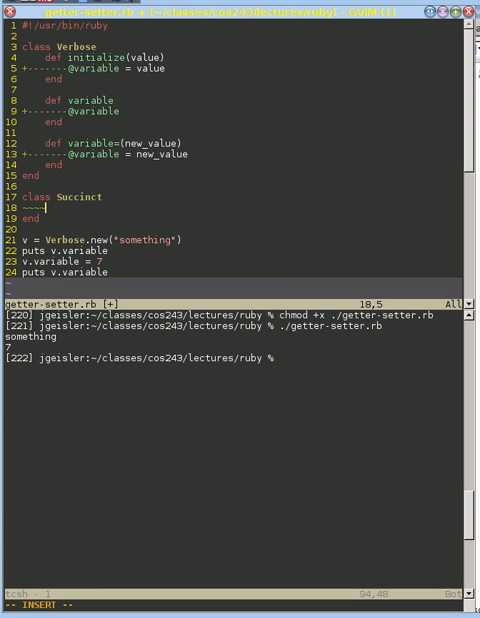
pyautogui.write('def')
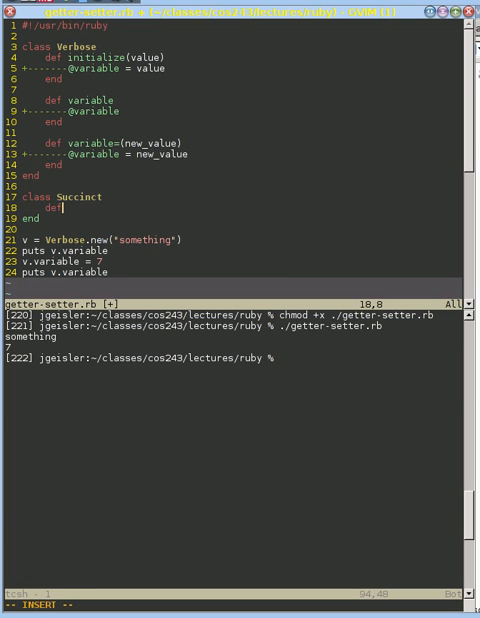
pyautogui.write('initialize')
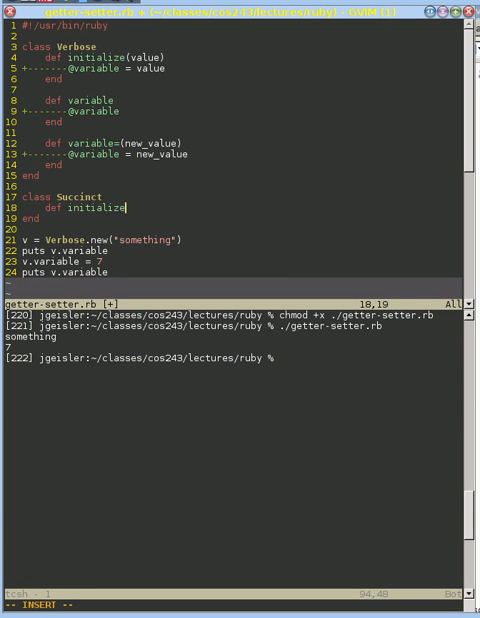
pyautogui.write('(value)')
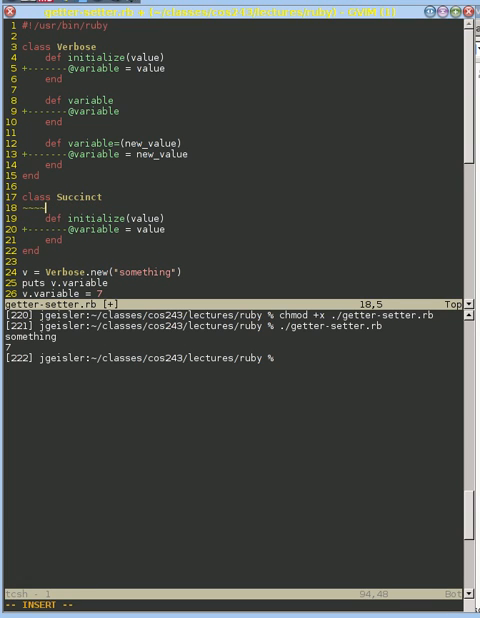
pyautogui.write('attr_accessor')
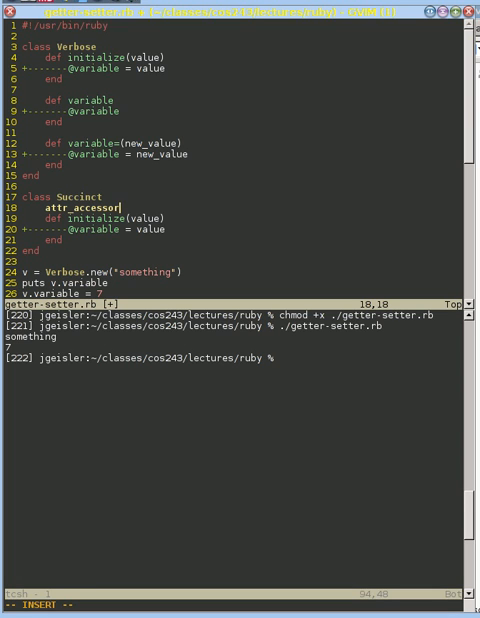
pyautogui.write(':v')
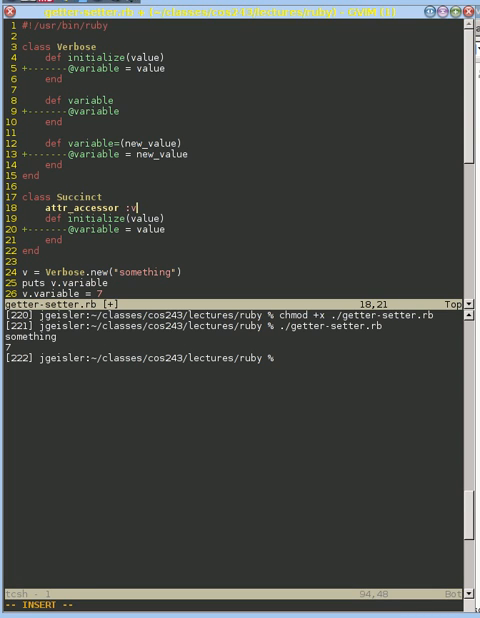
pyautogui.write('ariable')
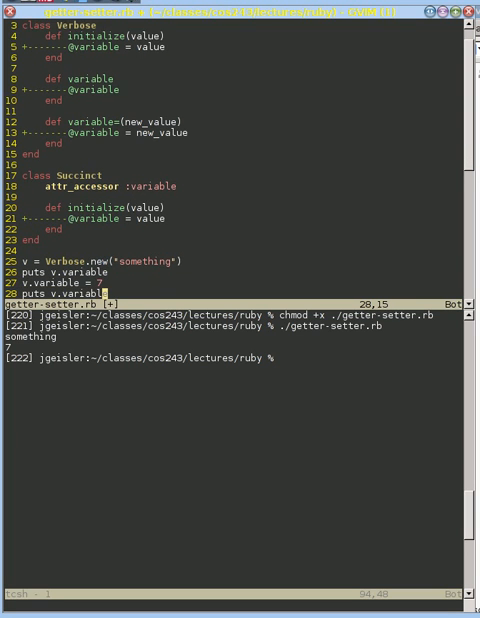
# Append s = Succinct.new(9), print it, set it to 3, print again, and rerun.
pyautogui.write('s =')
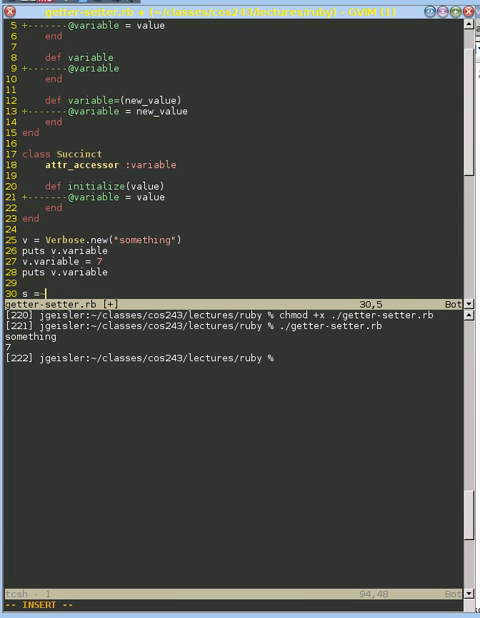
pyautogui.write('Succinct.new')
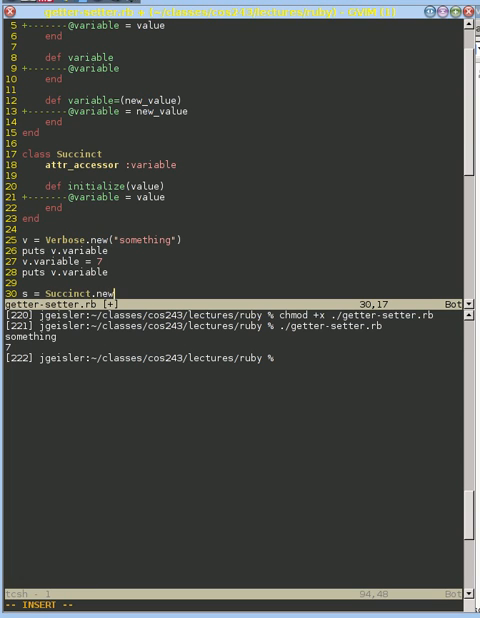
pyautogui.write('(')
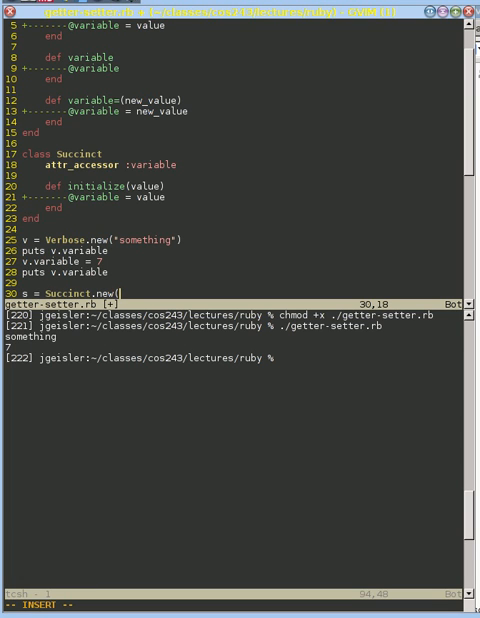
pyautogui.write('$')
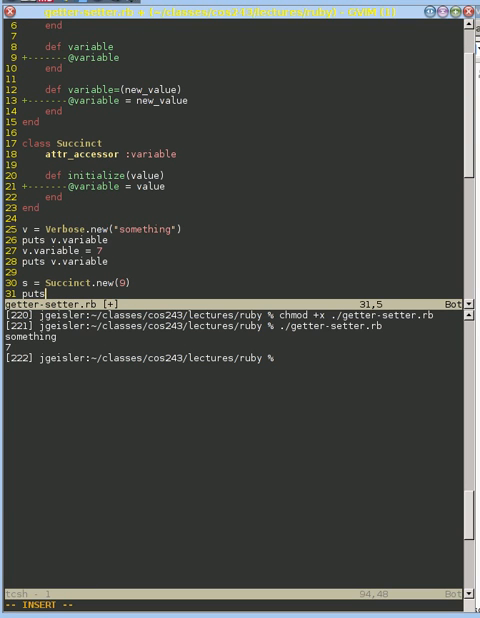
pyautogui.write('s.variable')
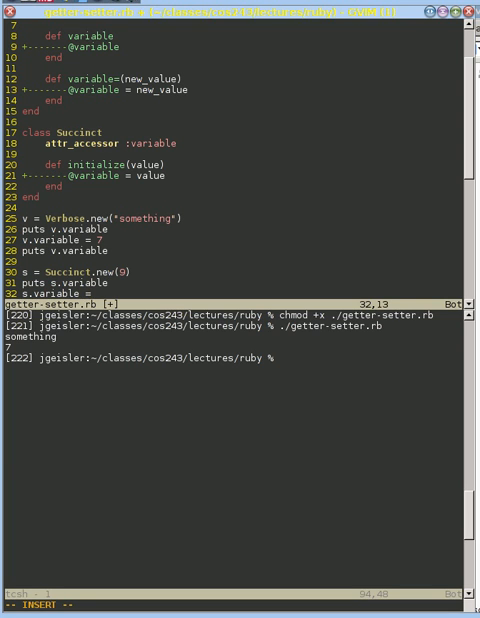
pyautogui.write('3')
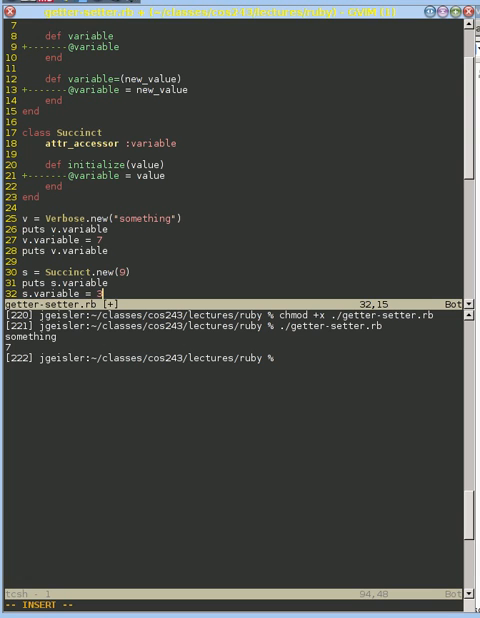
pyautogui.write('puts s.variable')
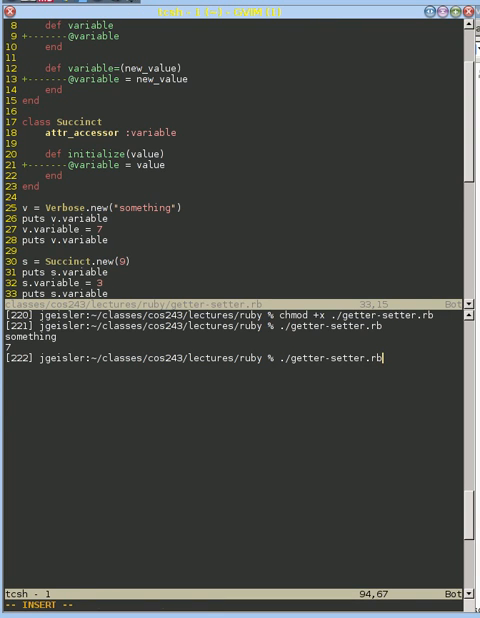
pyautogui.press('Return')
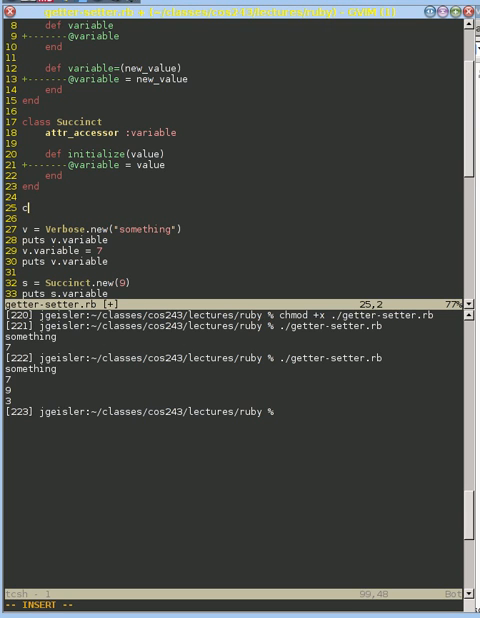
pyautogui.write('lass Read')
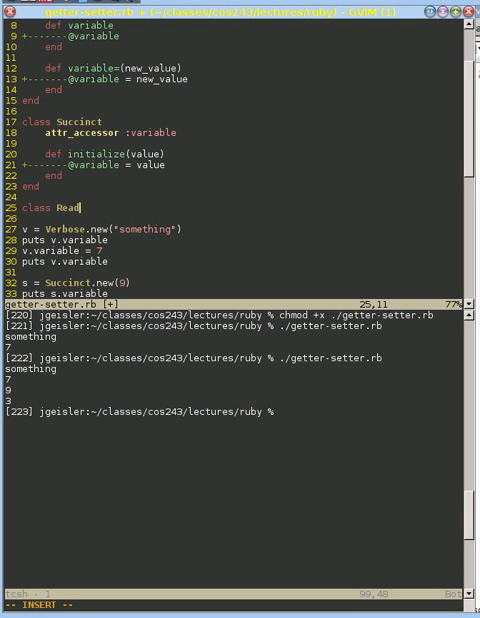
pyautogui.write('er')
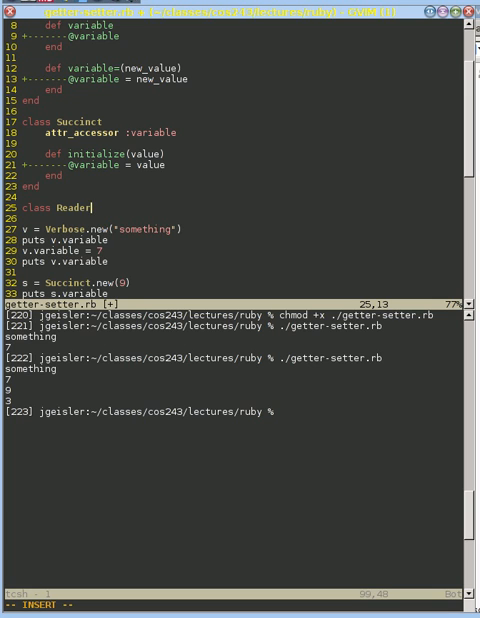
pyautogui.press('Return')
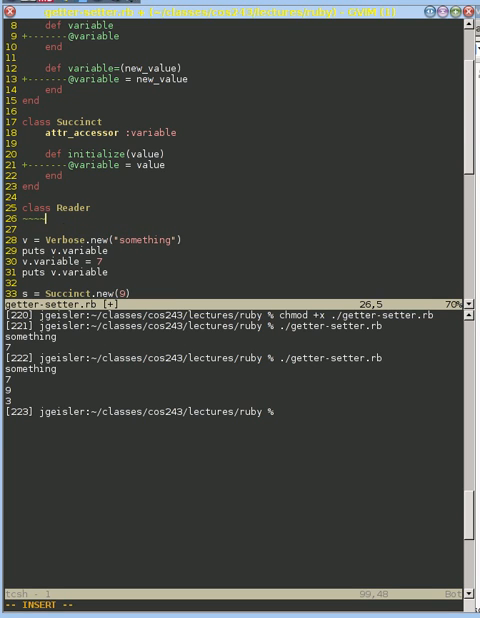
pyautogui.write('attr_acce')
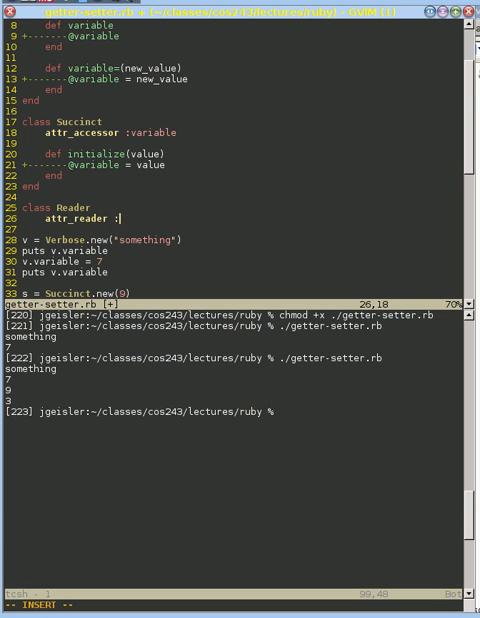
pyautogui.write('variable')
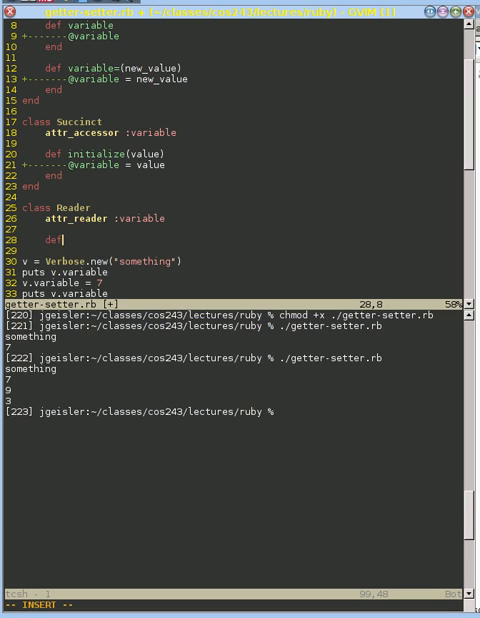
pyautogui.write('initia')
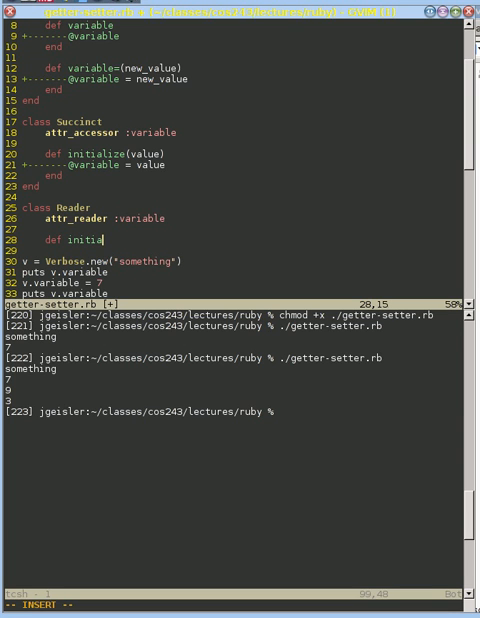
pyautogui.write('lize')
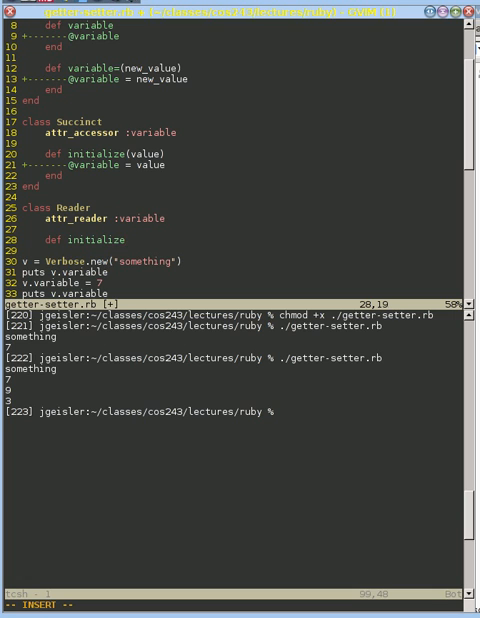
pyautogui.write('(value)')
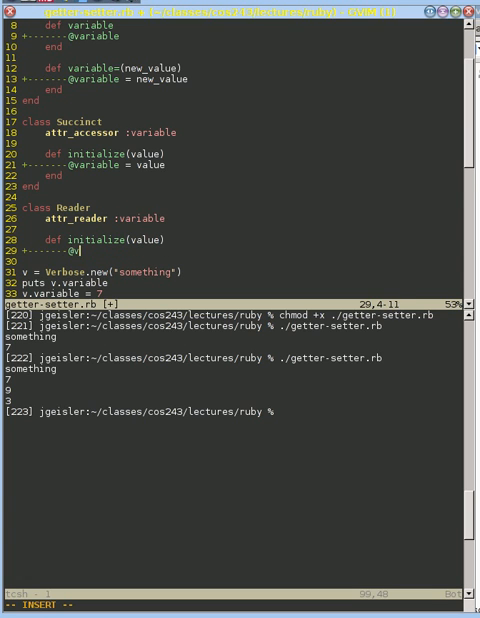
pyautogui.write('ariable = value')
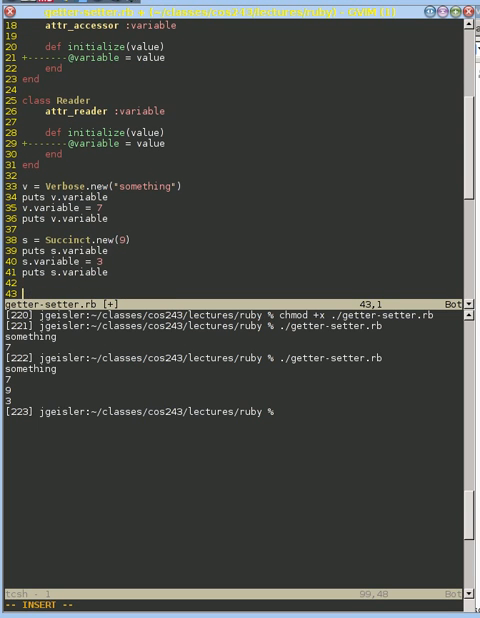
# Add r = Reader.new(0) and puts r.variable, then run the script: 0, then NoMethodError for variable=.
pyautogui.write('r = Reader')
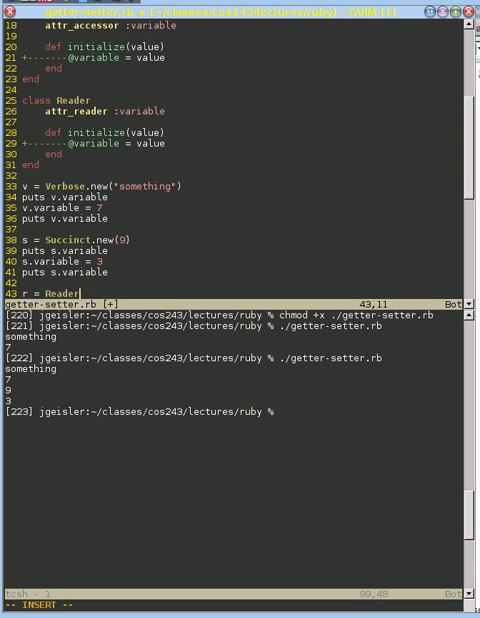
pyautogui.write('(0)')
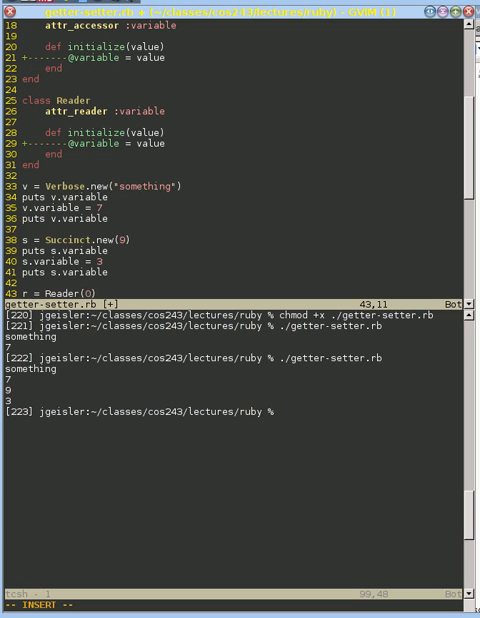
pyautogui.write('.new(')
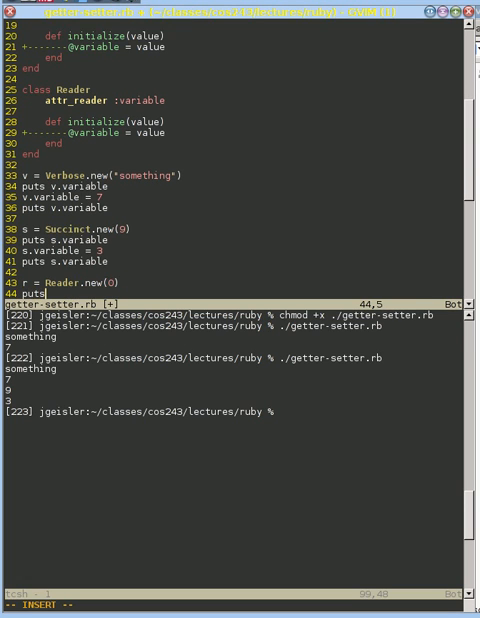
pyautogui.write('r.v')
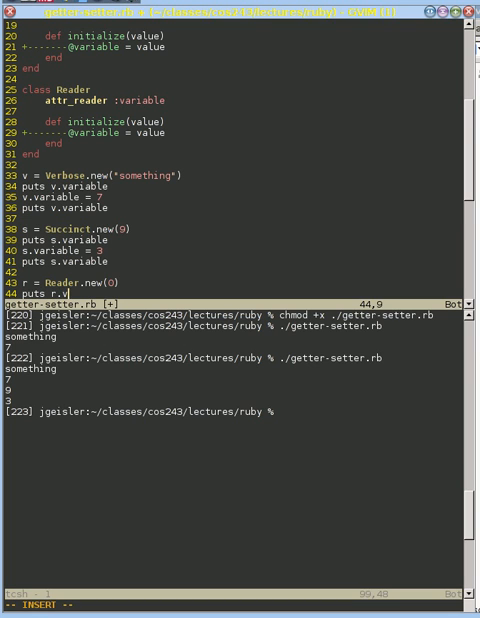
pyautogui.write('ariable')
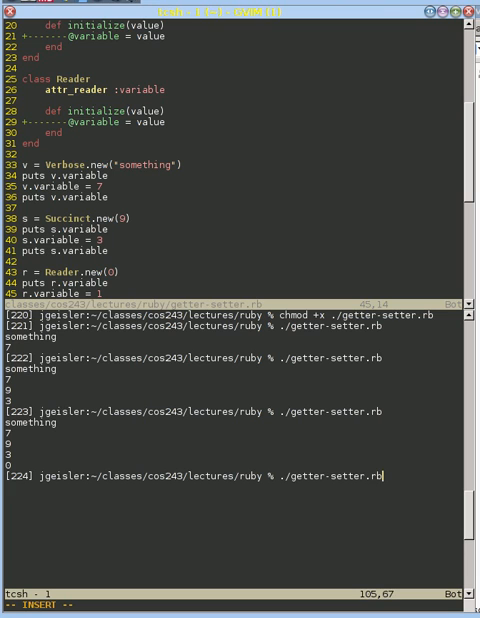
pyautogui.press('Return')
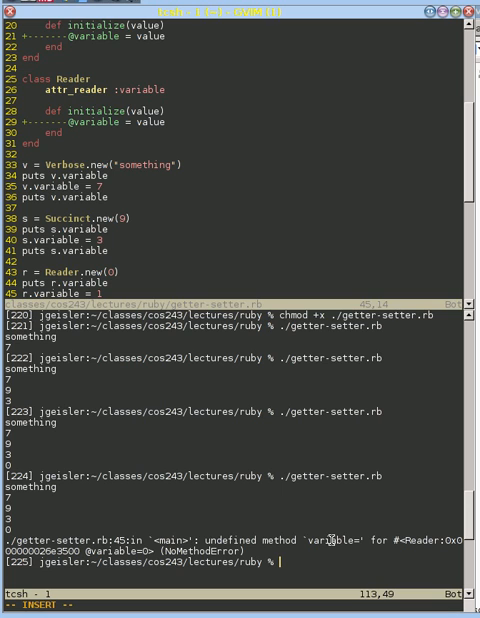
pyautogui.moveTo(334, 533)
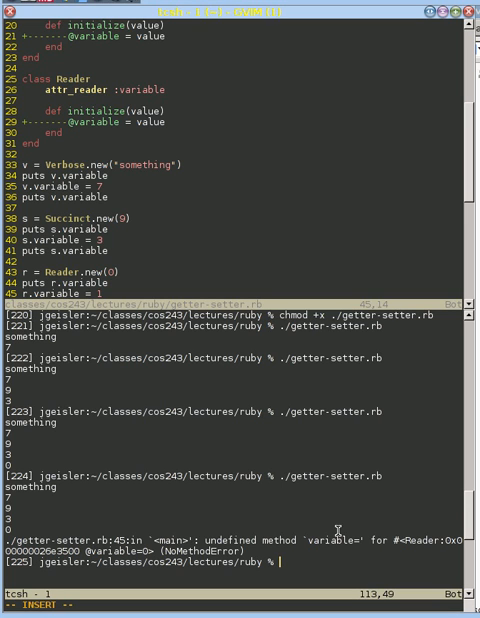
pyautogui.moveTo(335, 528)
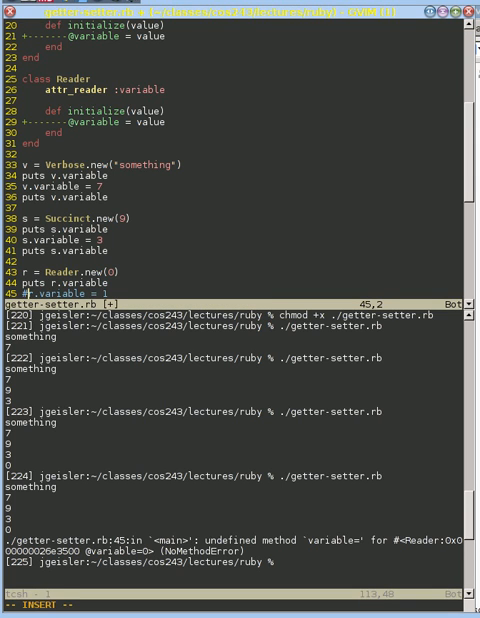
pyautogui.press('Left')
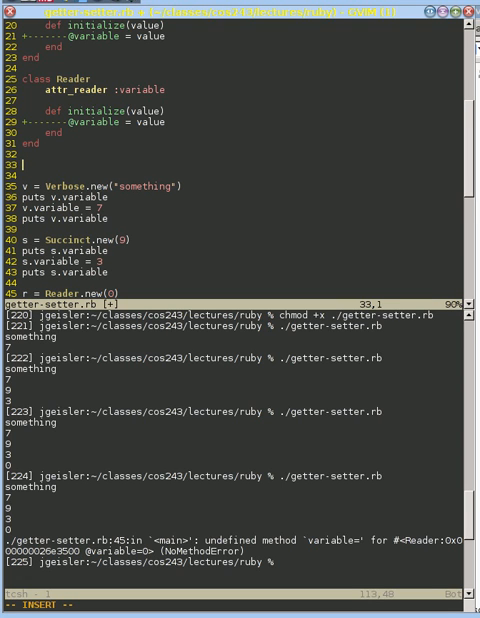
pyautogui.write('cla')
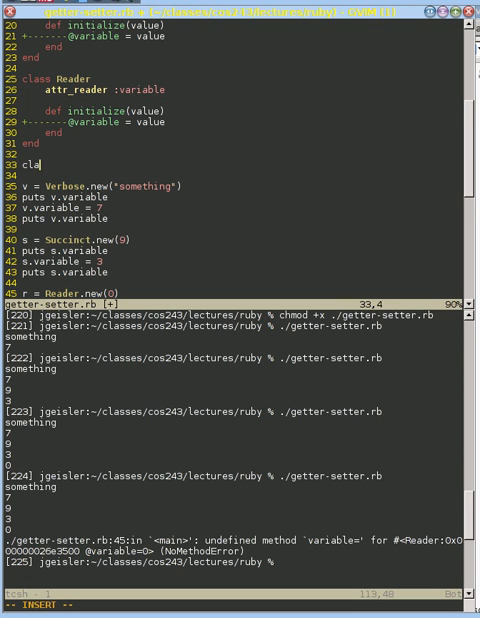
pyautogui.write('ss Writer')
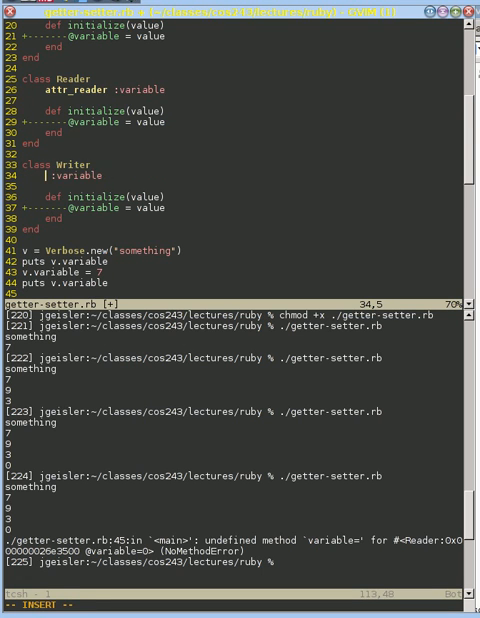
pyautogui.write('attr_')
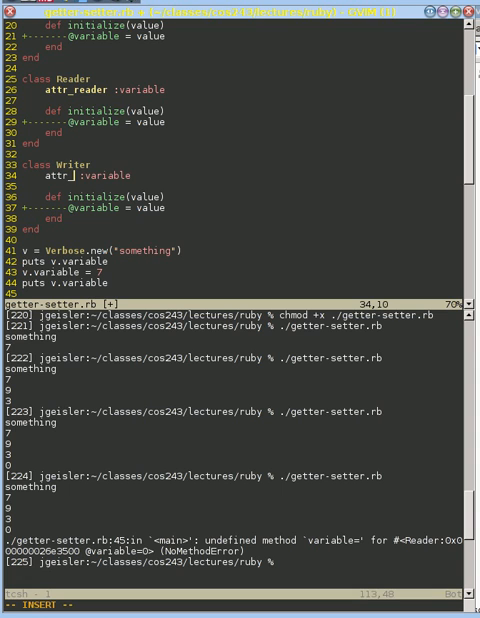
pyautogui.write('writer')
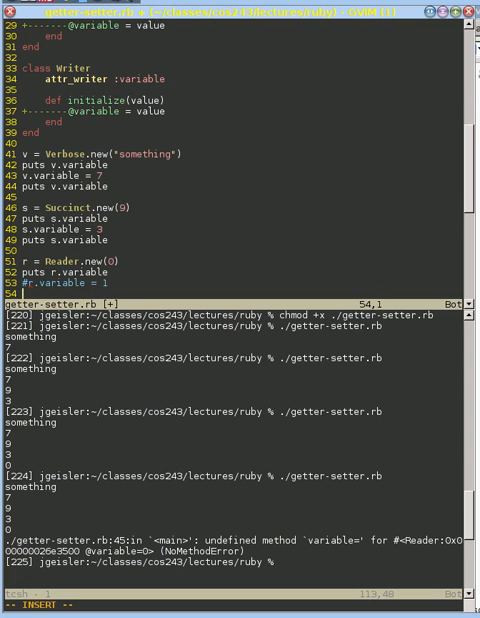
# Add w = Writer.new(4) and puts w.variable, then rerun ./getter-setter.rb, hitting NoMethodError for variable.
pyautogui.write('w = Wri')
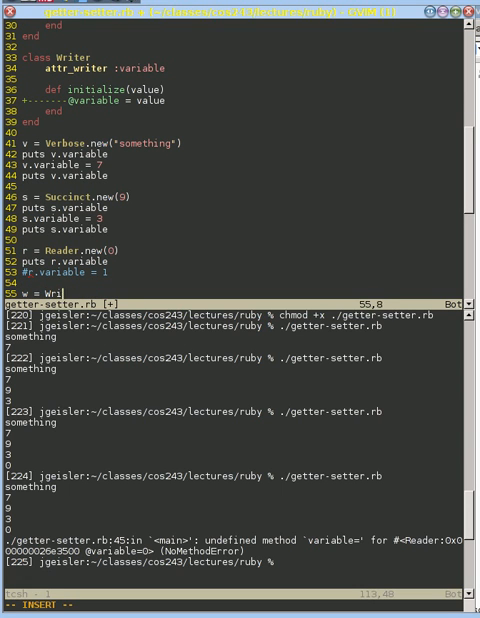
pyautogui.write('ter.')
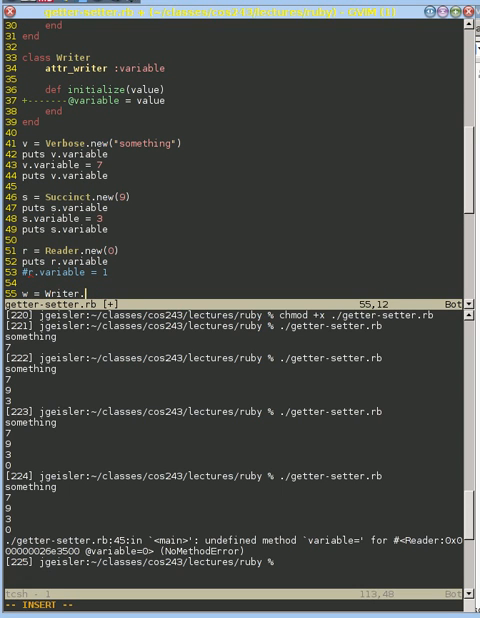
pyautogui.write('new(4')
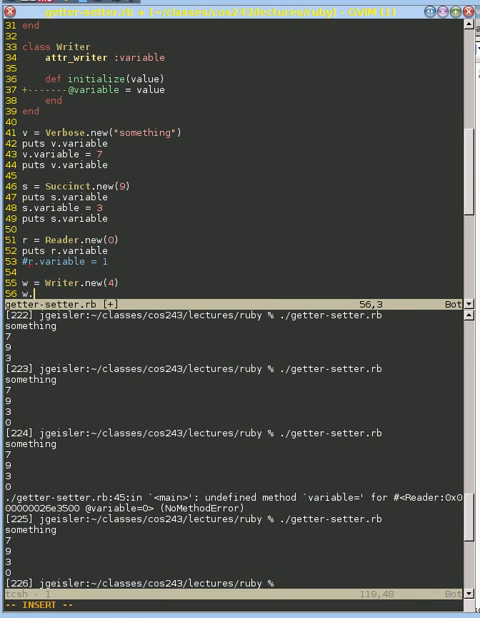
pyautogui.write('var')
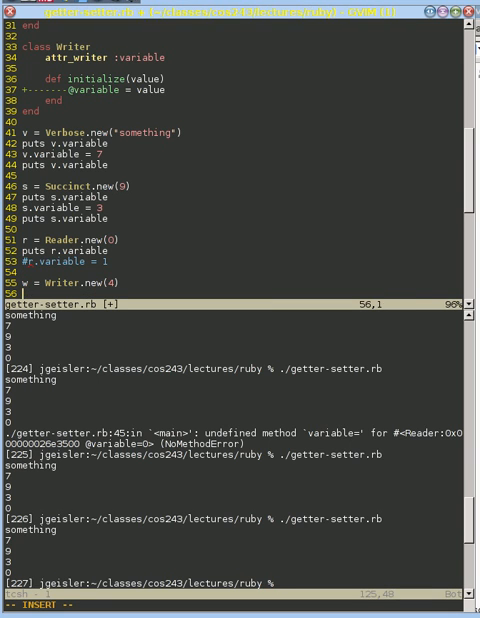
pyautogui.write('puts w')
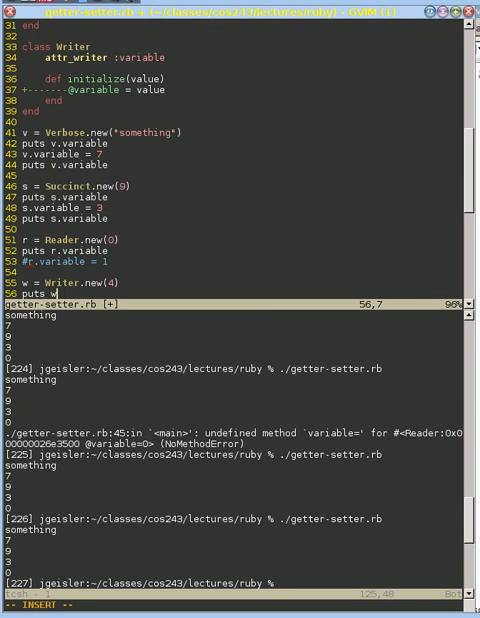
pyautogui.write('.variable')
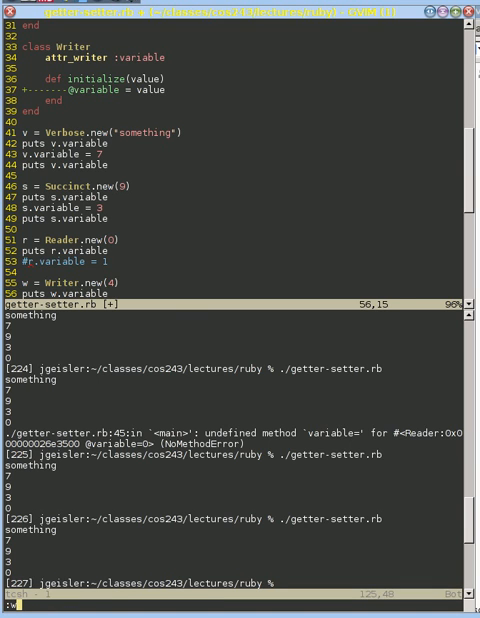
pyautogui.write('./getter-setter.rb')
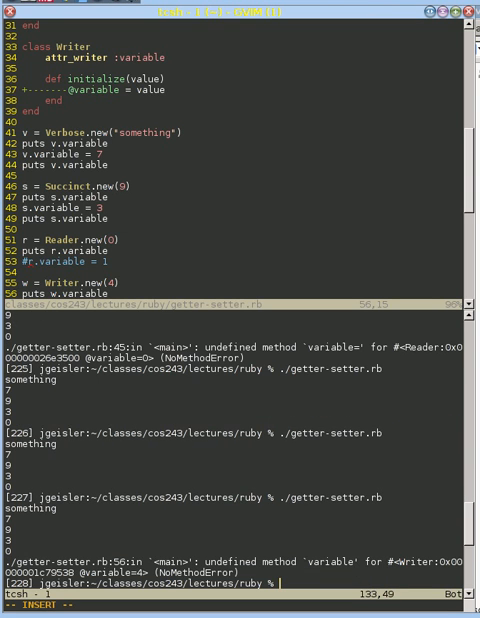
pyautogui.moveTo(264, 568)
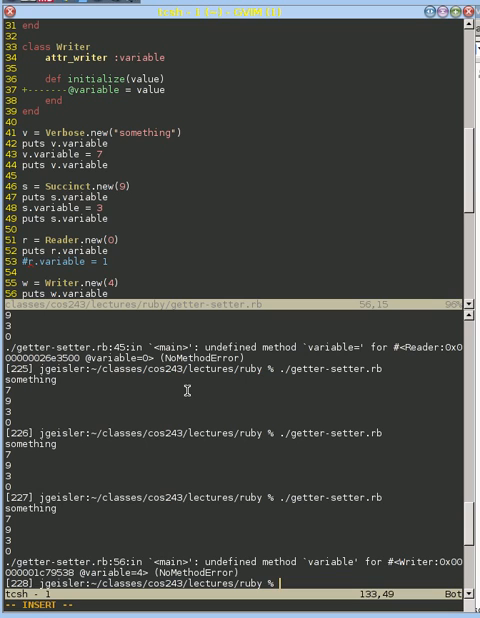
pyautogui.moveTo(53, 290)
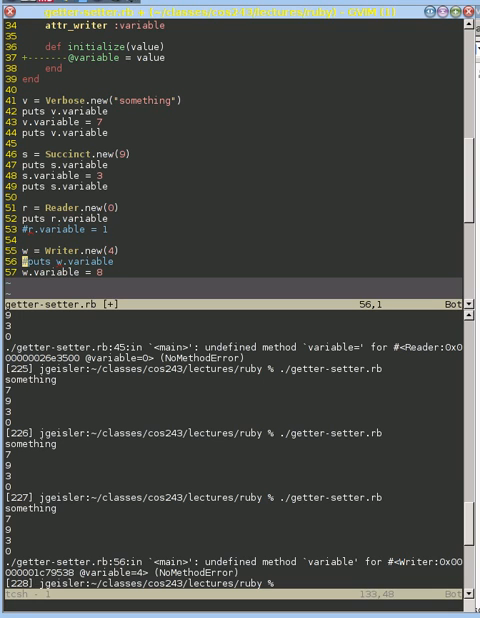
# Prefix puts w.variable with # so w.variable = 8 remains the last active line.
pyautogui.write('#')
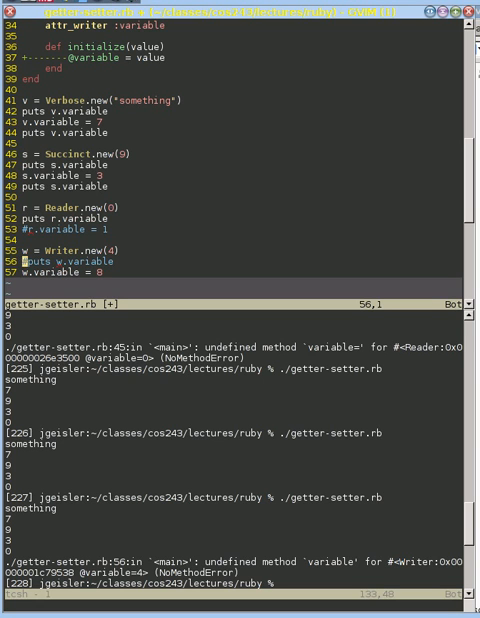
pyautogui.write('#')
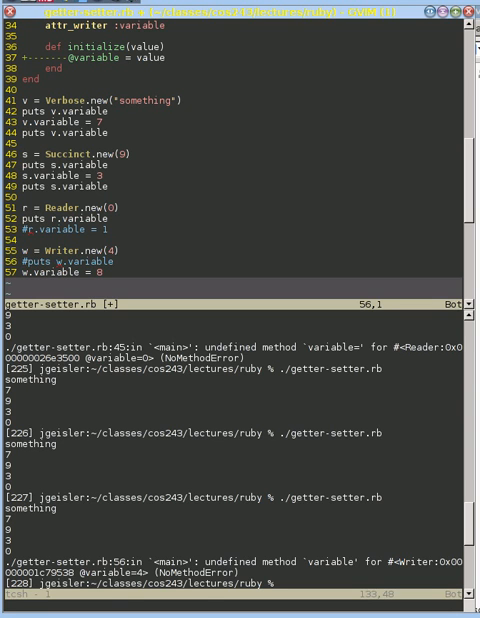